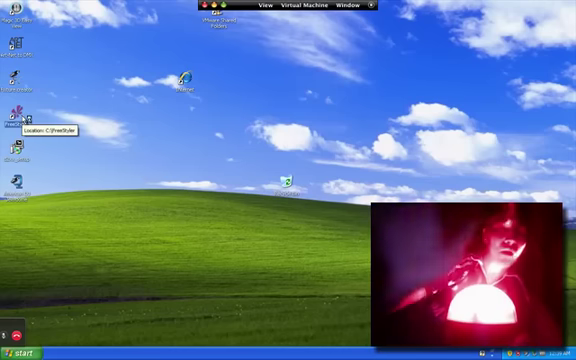
# Launch FreeStyler 512 from its desktop shortcut.
pyautogui.doubleClick(13, 113)
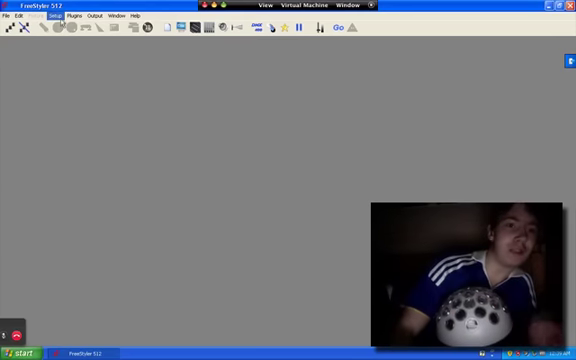
# Open the Setup menu to view the Enttec Open DMX interface setup, then close the list.
pyautogui.click(54, 16)
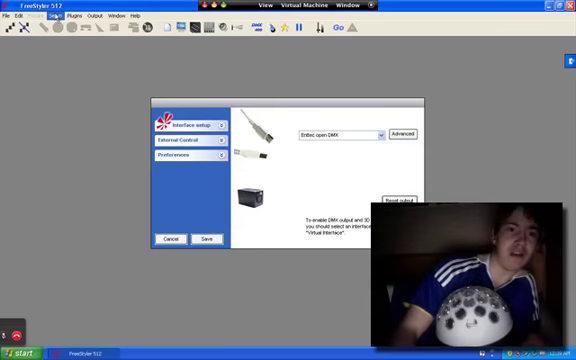
pyautogui.click(52, 16)
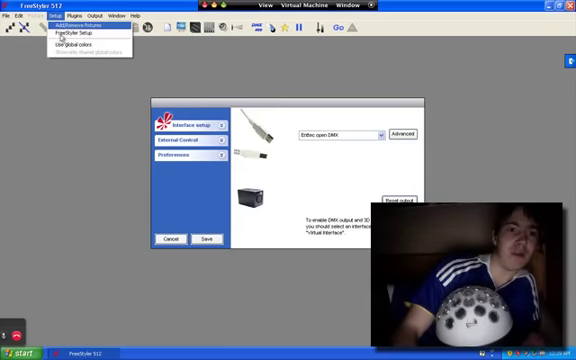
pyautogui.click(39, 14)
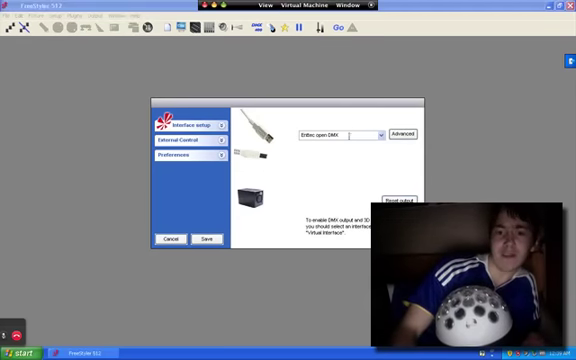
pyautogui.moveTo(301, 191)
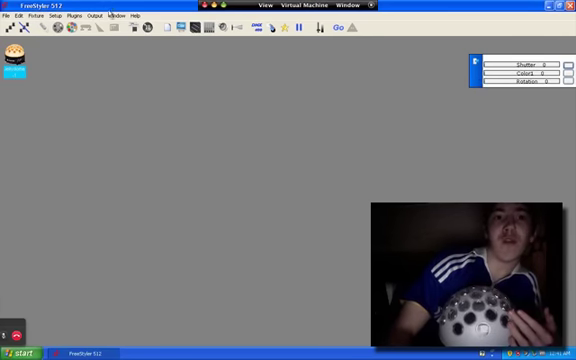
pyautogui.click(118, 16)
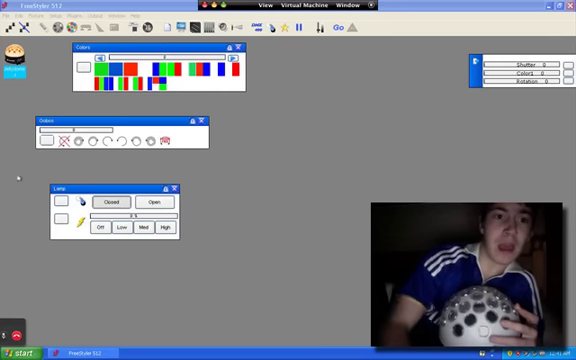
pyautogui.moveTo(135, 135)
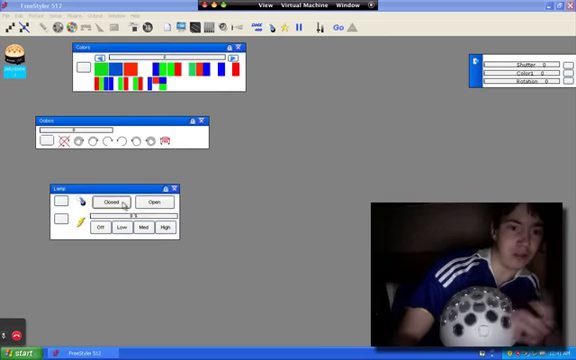
pyautogui.click(150, 202)
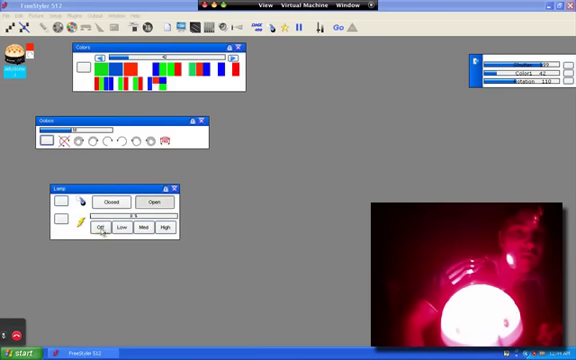
# Black out the Jelly Dome with the shutter, then open it again.
pyautogui.click(156, 201)
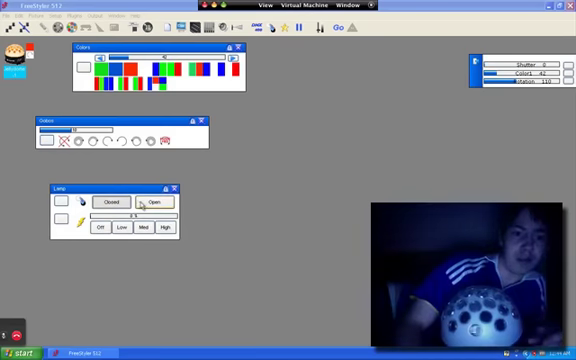
pyautogui.click(157, 202)
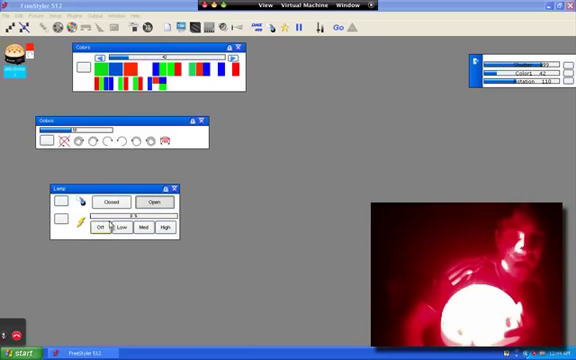
pyautogui.moveTo(103, 230)
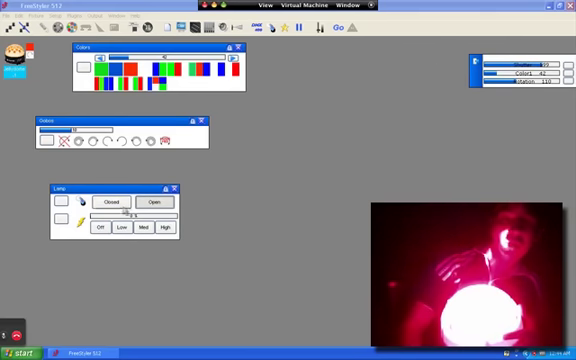
pyautogui.click(160, 202)
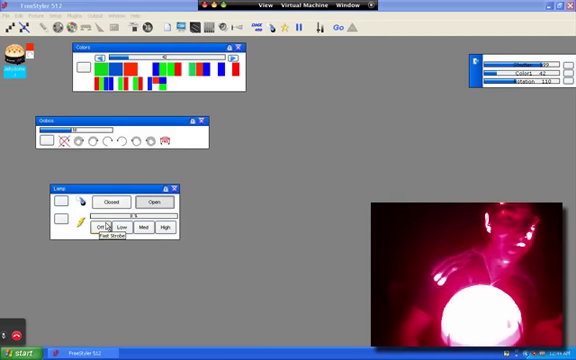
# Test the lamp Low and High buttons, leaving the dome at full output.
pyautogui.click(120, 227)
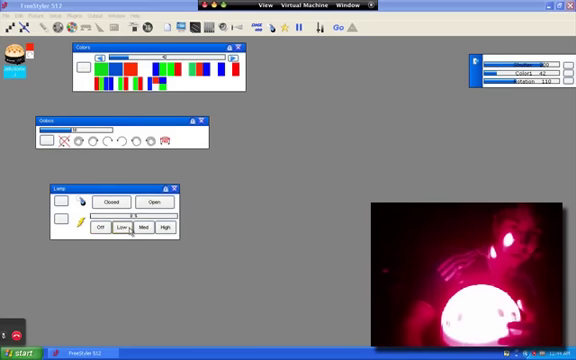
pyautogui.click(139, 230)
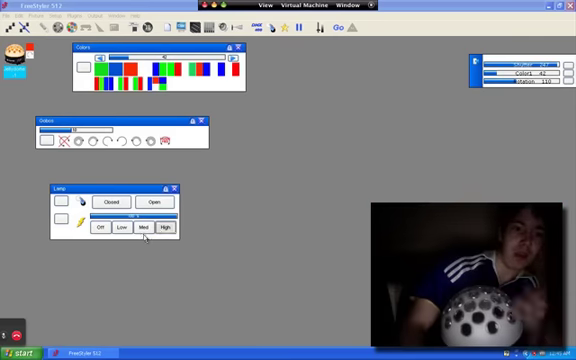
pyautogui.click(125, 231)
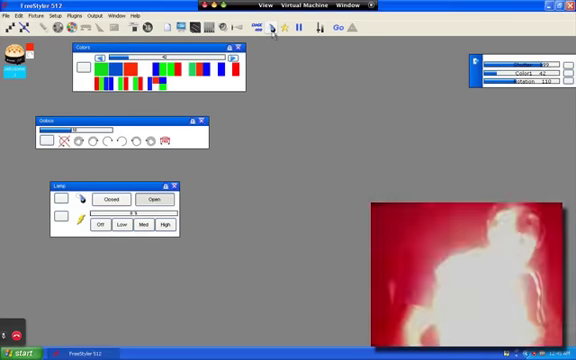
# Reset the lamp level using the toolbar button.
pyautogui.click(266, 27)
pyautogui.write('5channel show')
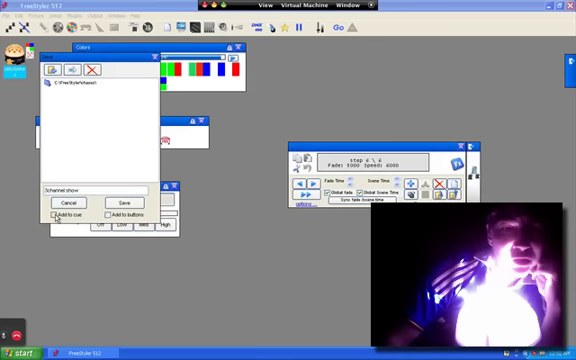
# Tick 'Add to cue' for the "3channel show" being saved.
pyautogui.click(55, 215)
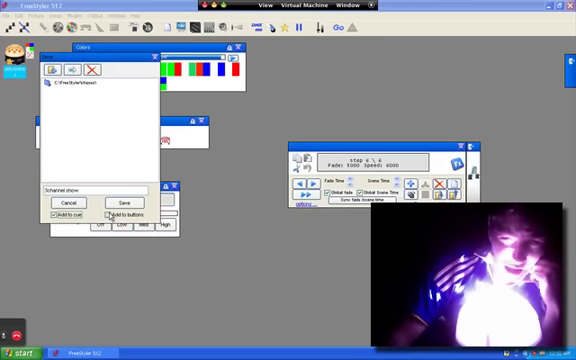